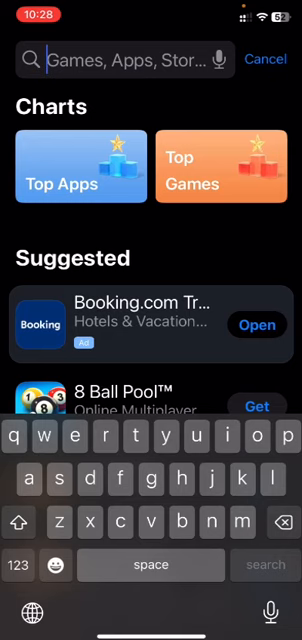
# - Search 'vn' in the App Store, launch VN Video Editor and load the Jul 09, 2024 'Thanks for Watching' project
pyautogui.write('vn video editor')
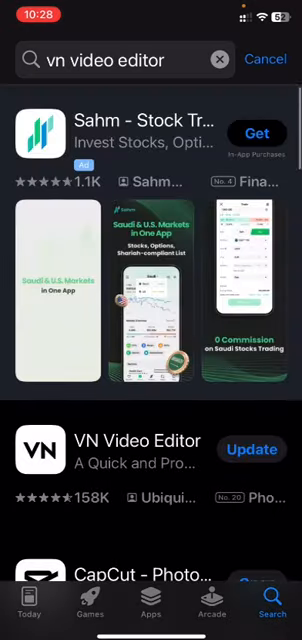
pyautogui.scroll(3)
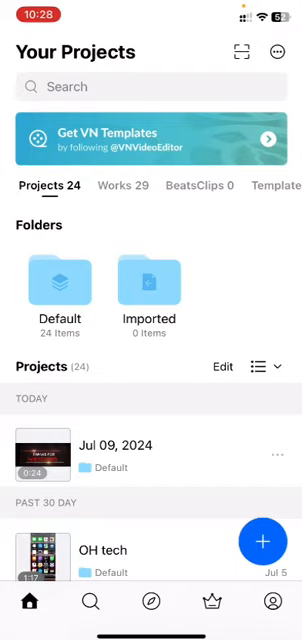
pyautogui.click(44, 450)
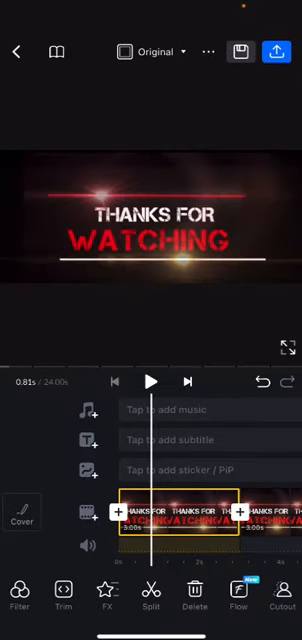